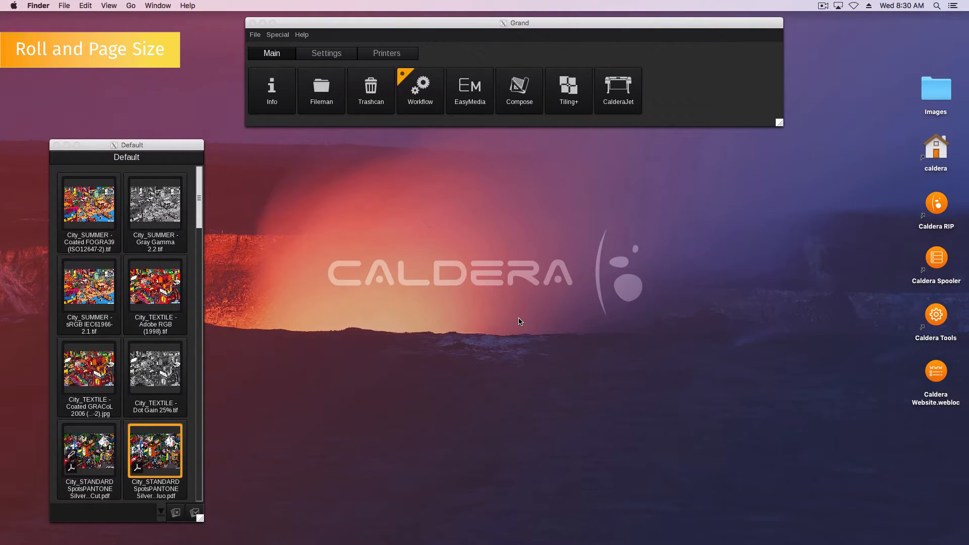
mouse_move(503, 314)
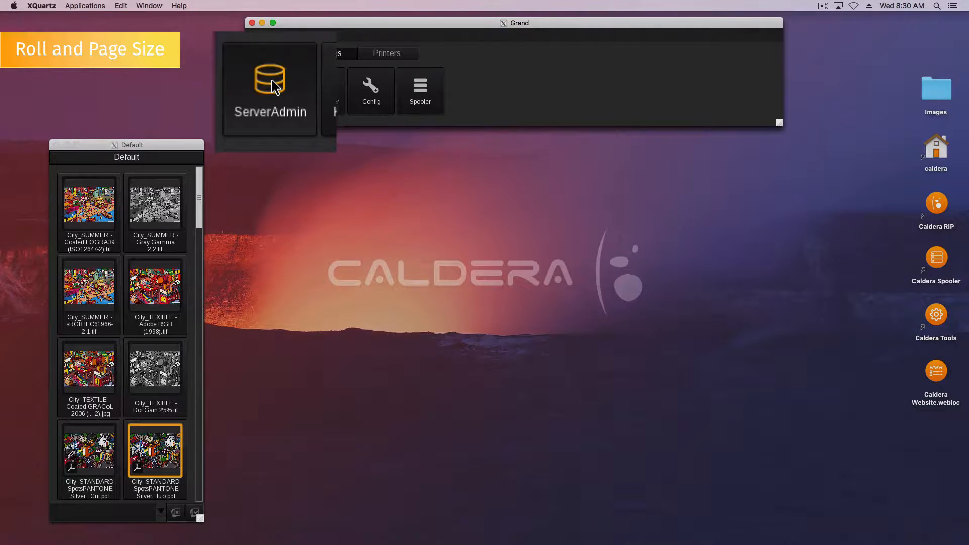
From ServerAdmin, open CalderaJet's configuration and start a new page on the Pages tab
click(270, 90)
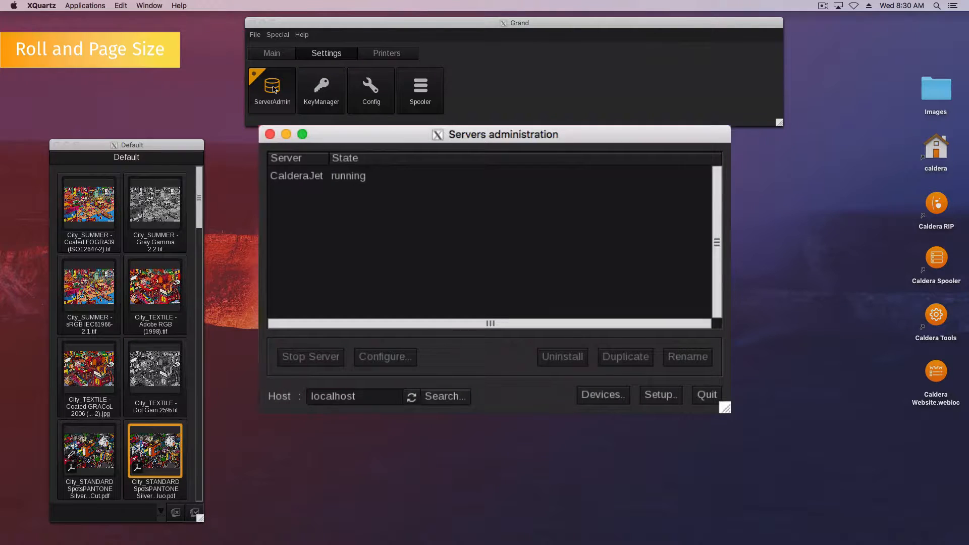
mouse_move(371, 182)
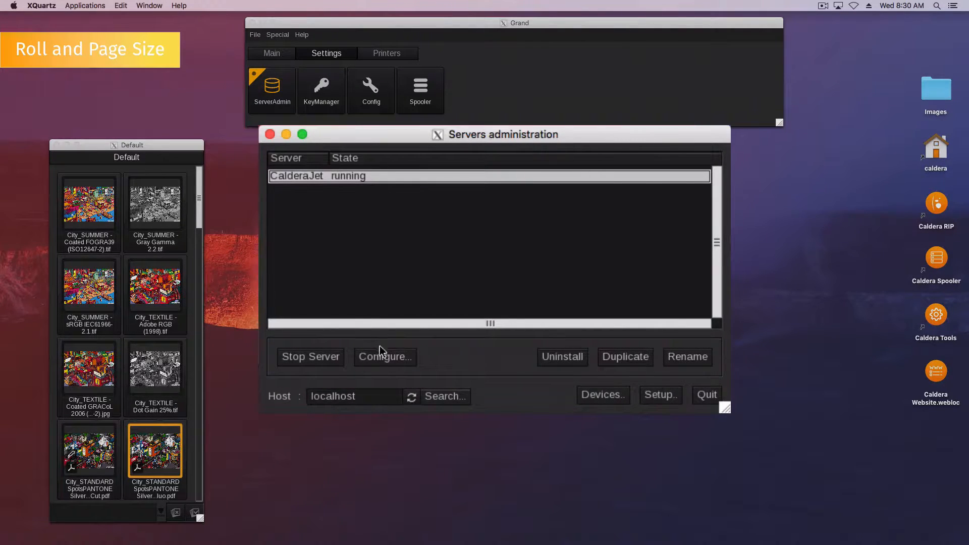
click(384, 357)
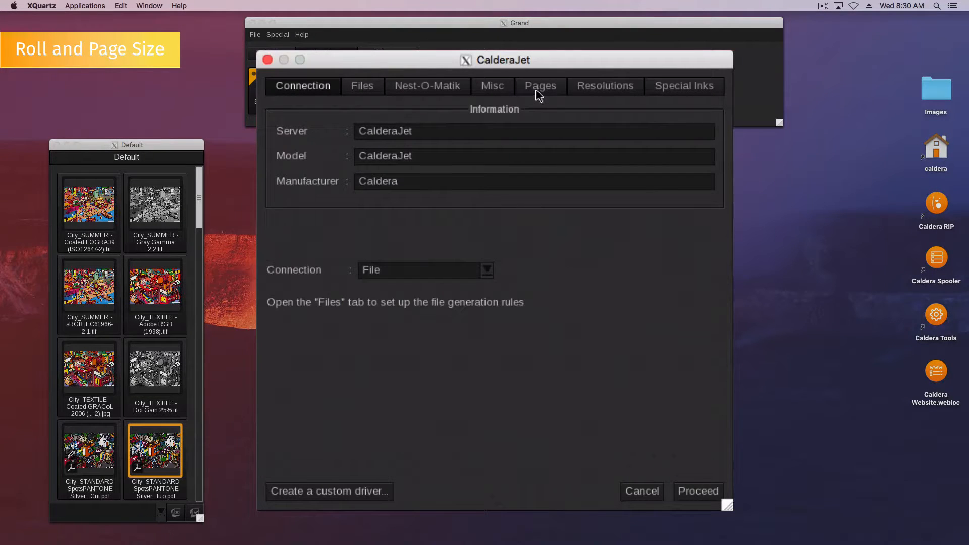
click(540, 85)
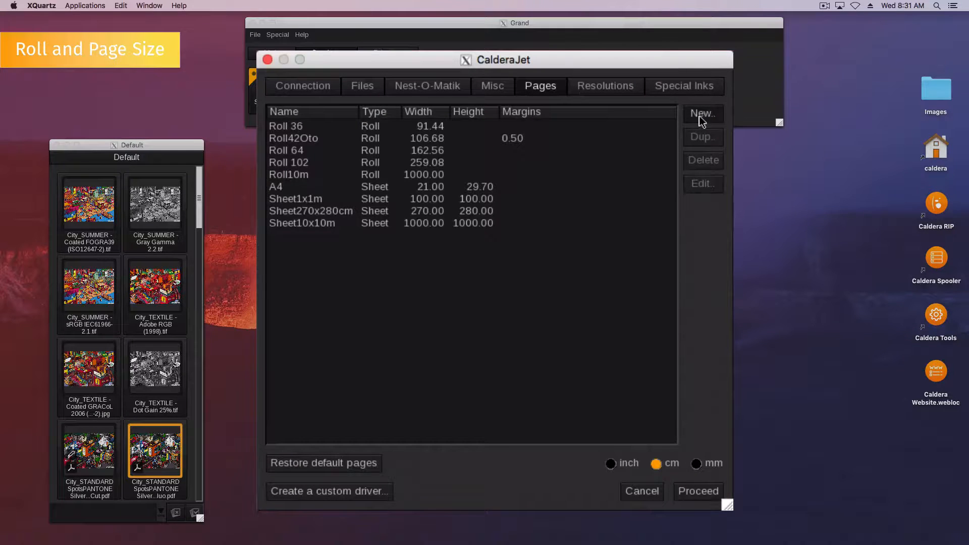
click(703, 114)
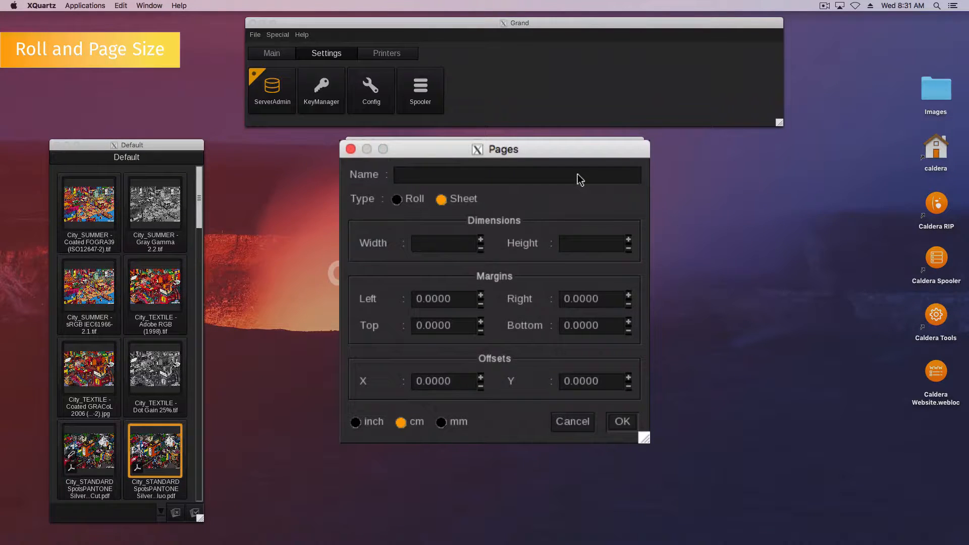
Define the '3x4m' page at 300 × 400 cm with 10 cm margins and confirm
text(3x4m)
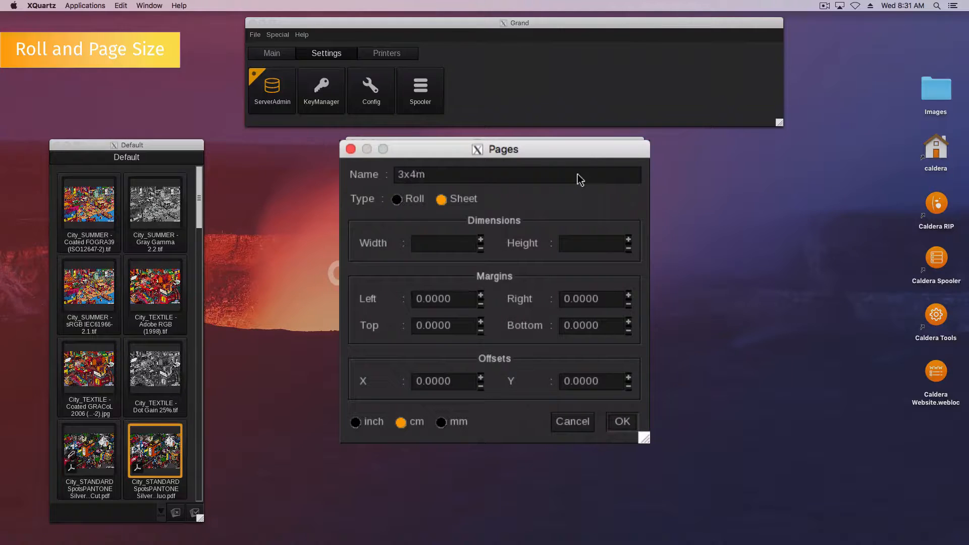
mouse_move(421, 213)
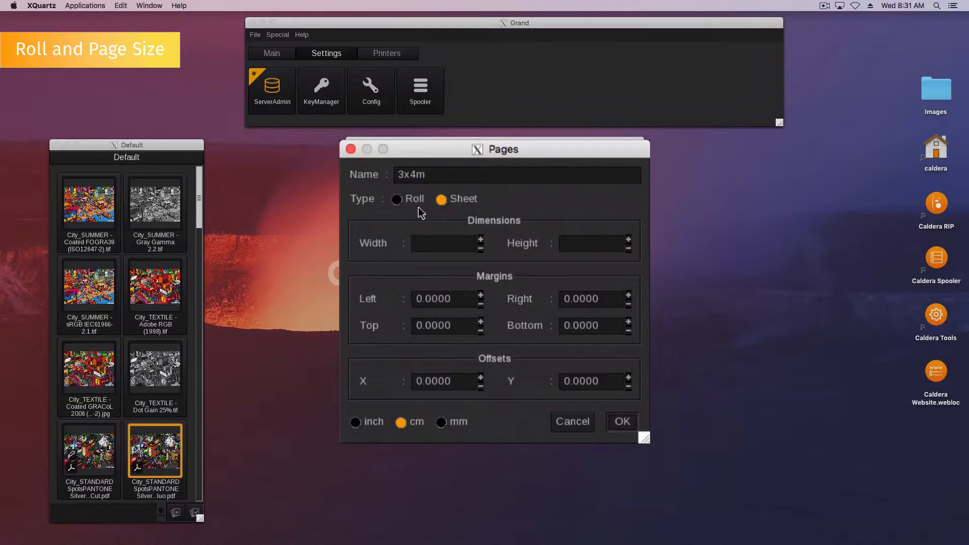
text(300)
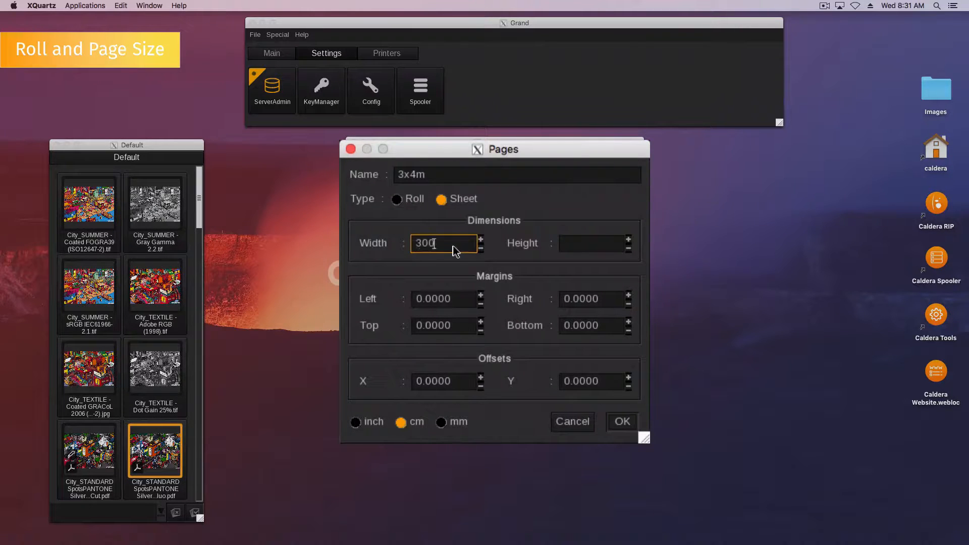
text(400)
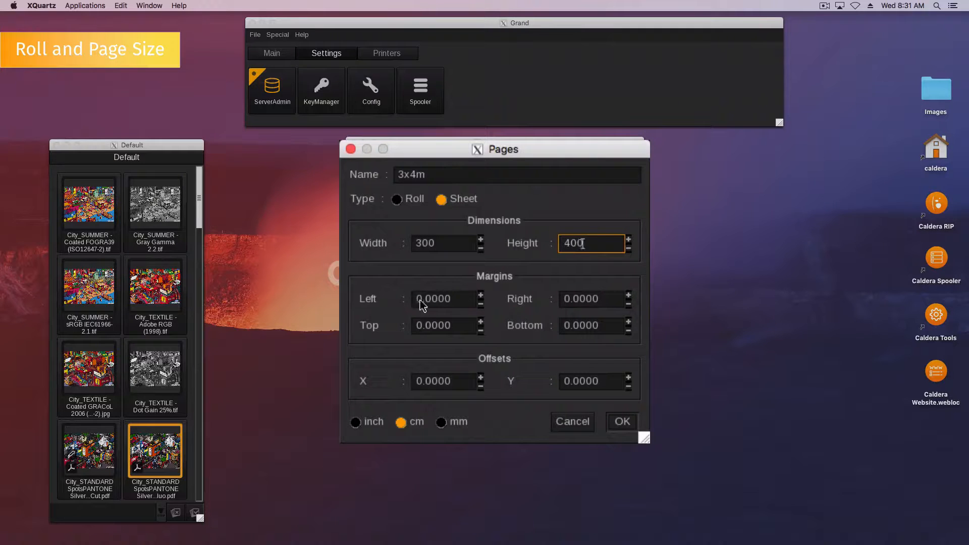
text(10.0000)
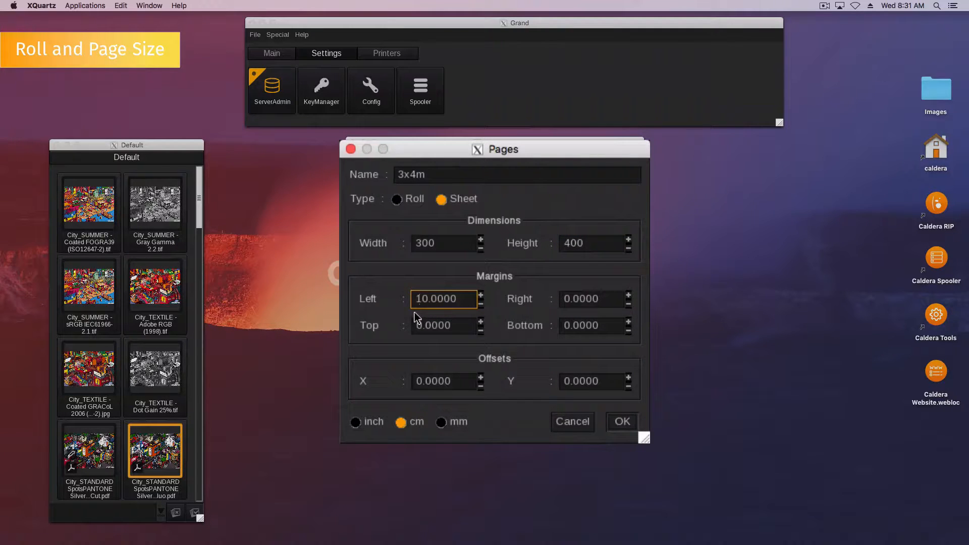
click(443, 325)
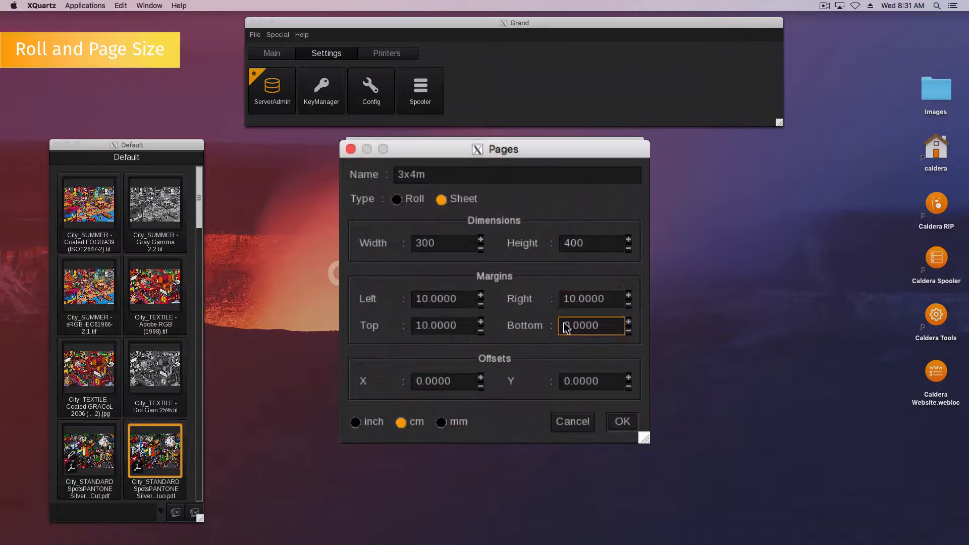
text(10.0000)
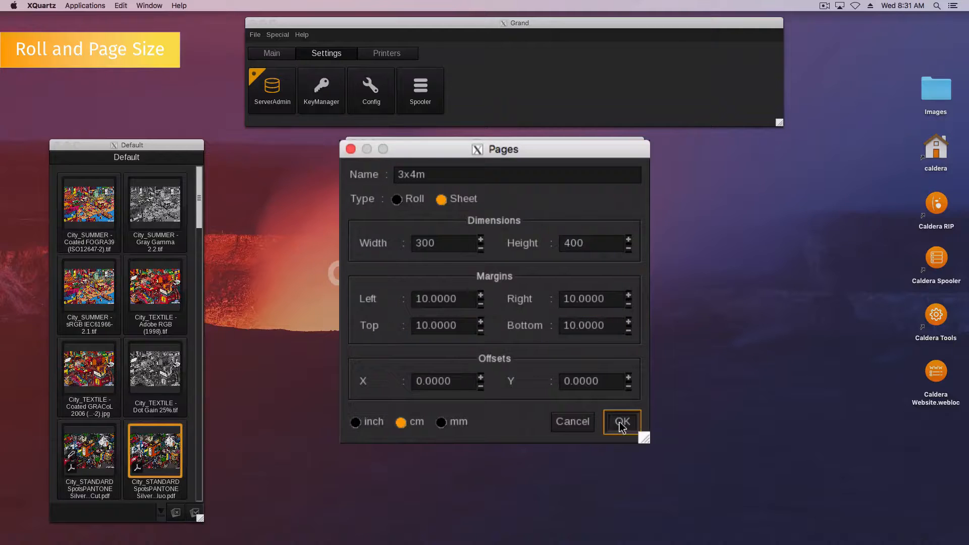
click(621, 421)
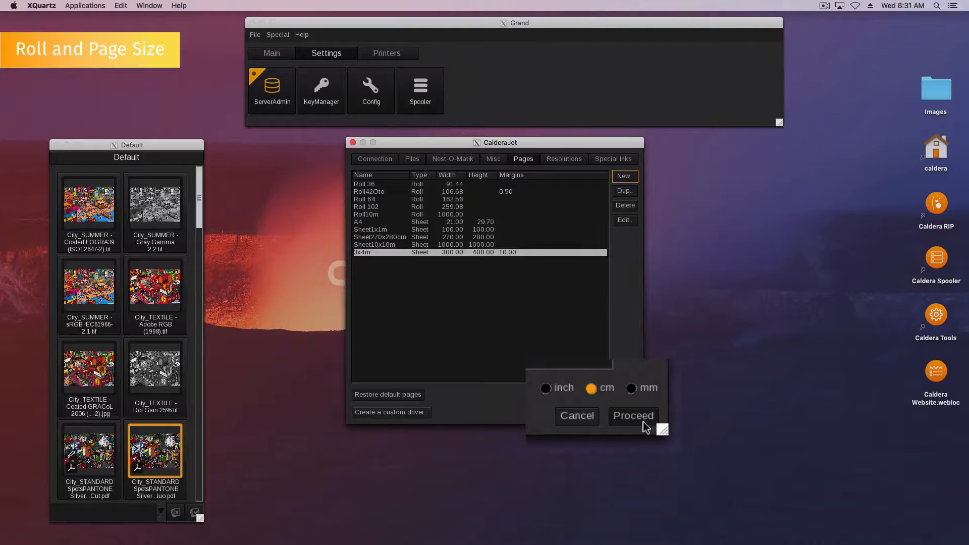
Proceed to save CalderaJet's configuration and dismiss the caladmin reconfiguration notice
click(633, 415)
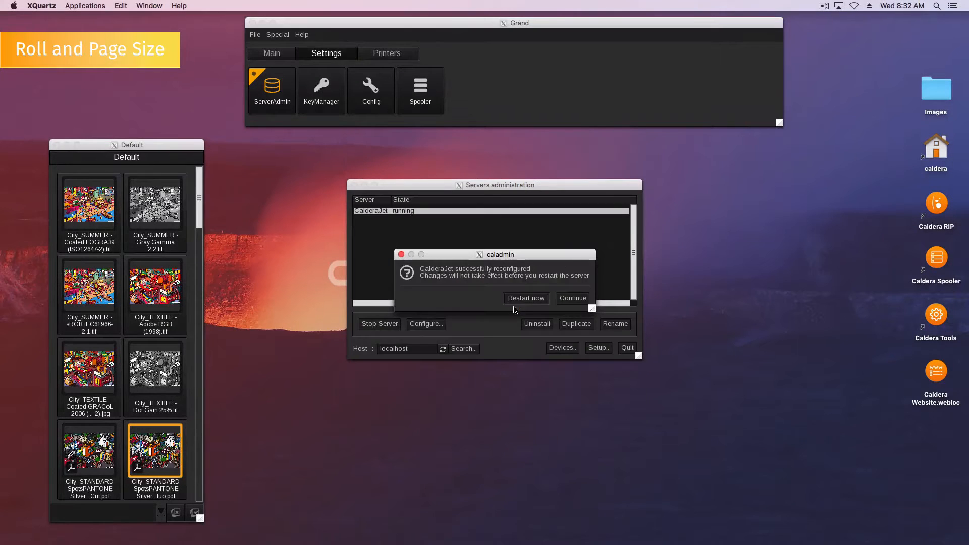
click(572, 298)
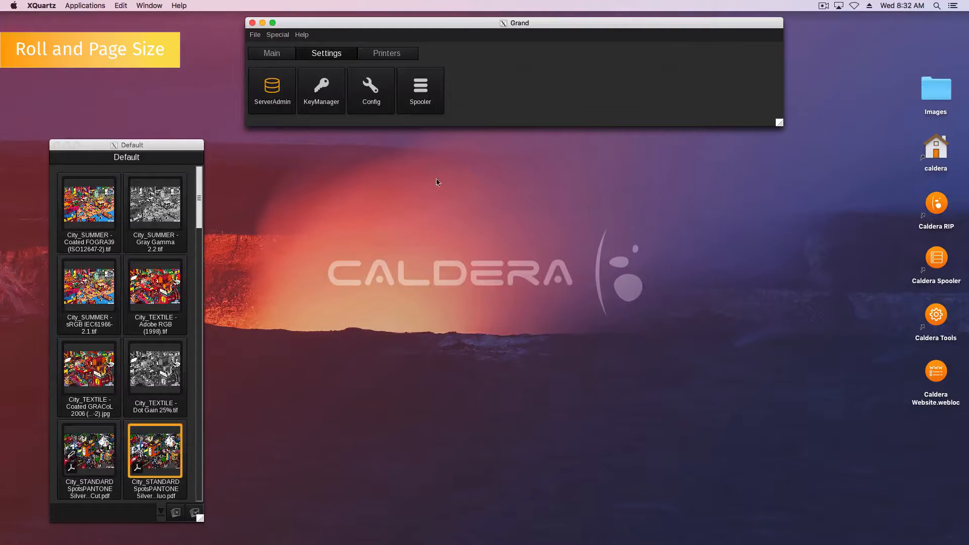